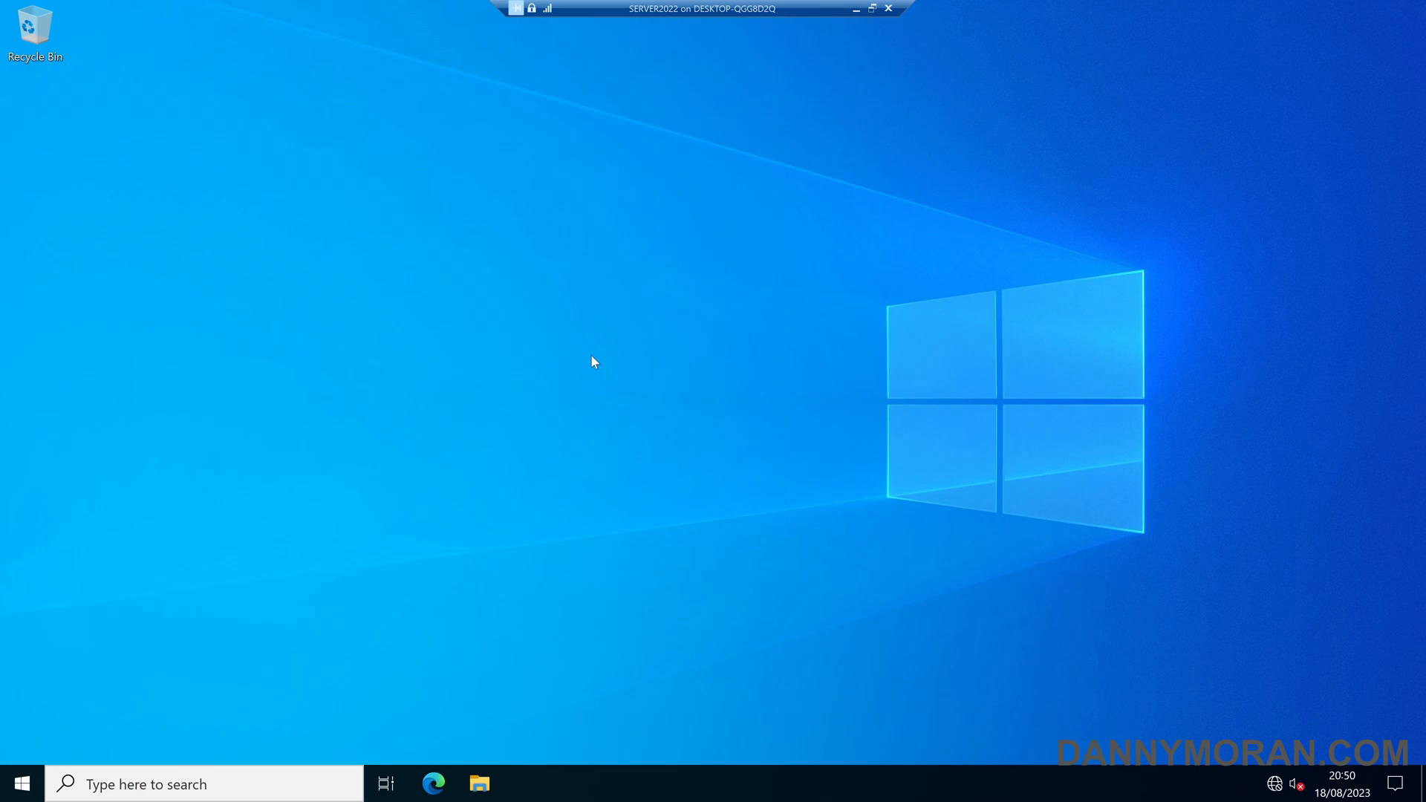
Launch Windows PowerShell as administrator from the Start menu search for 'powershell'
text(powersh)
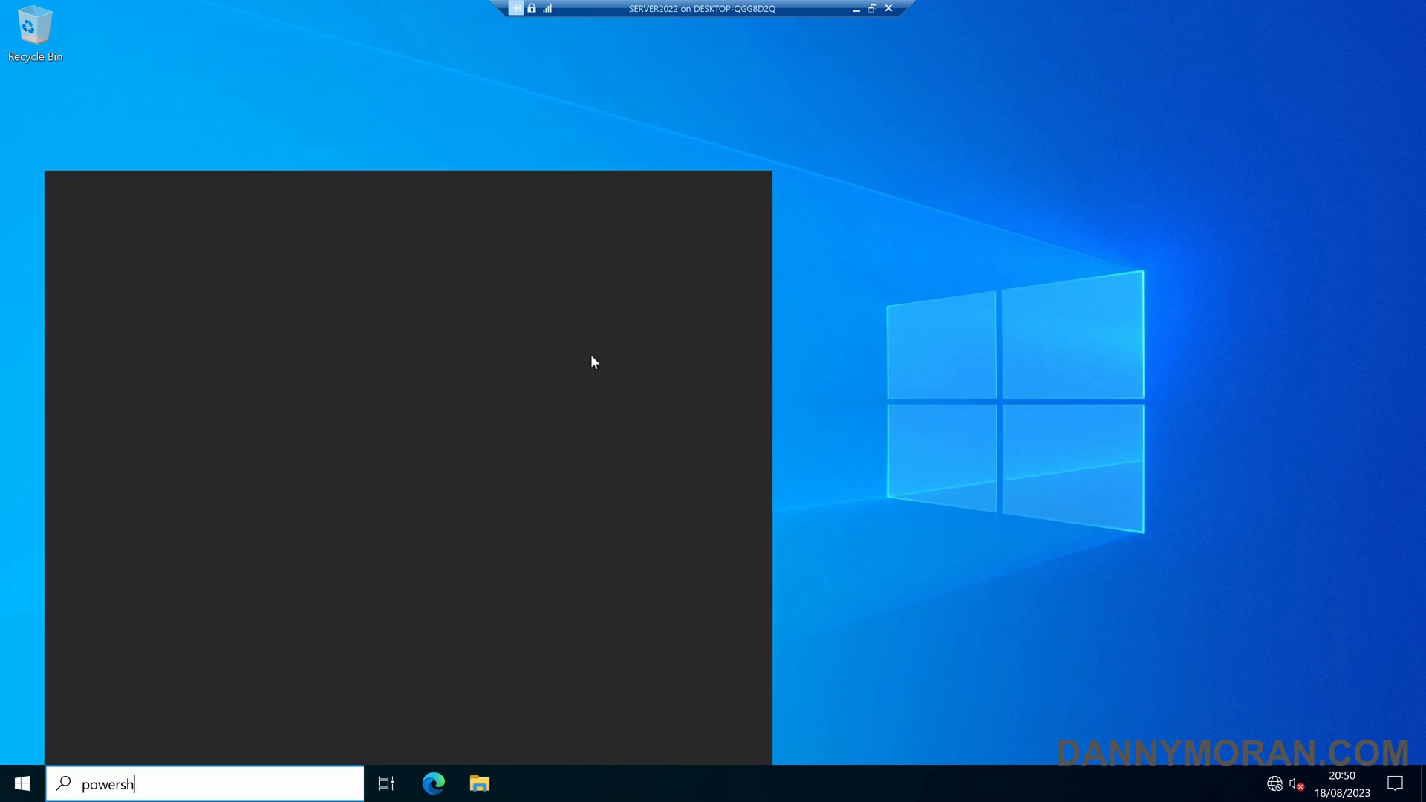
right_click(160, 279)
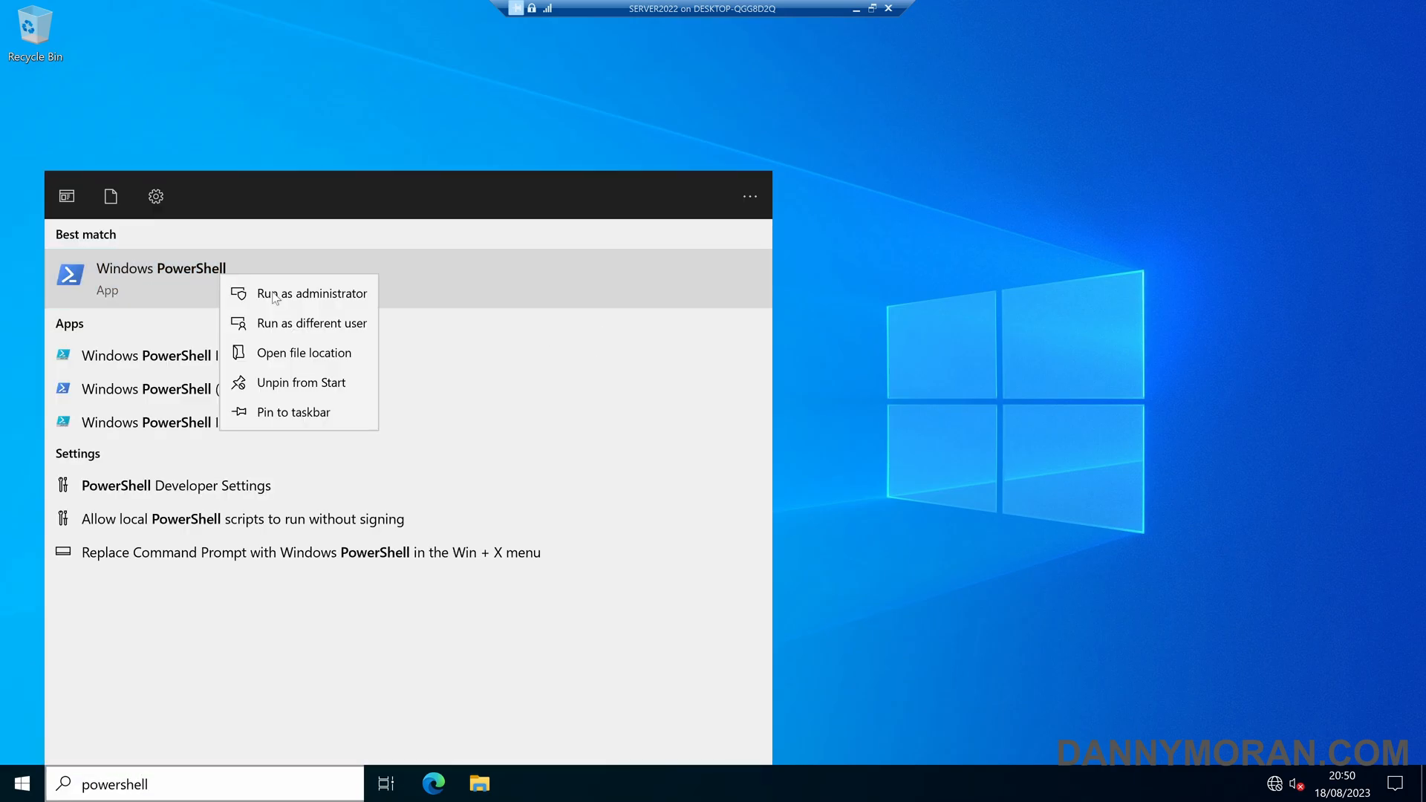
click(312, 292)
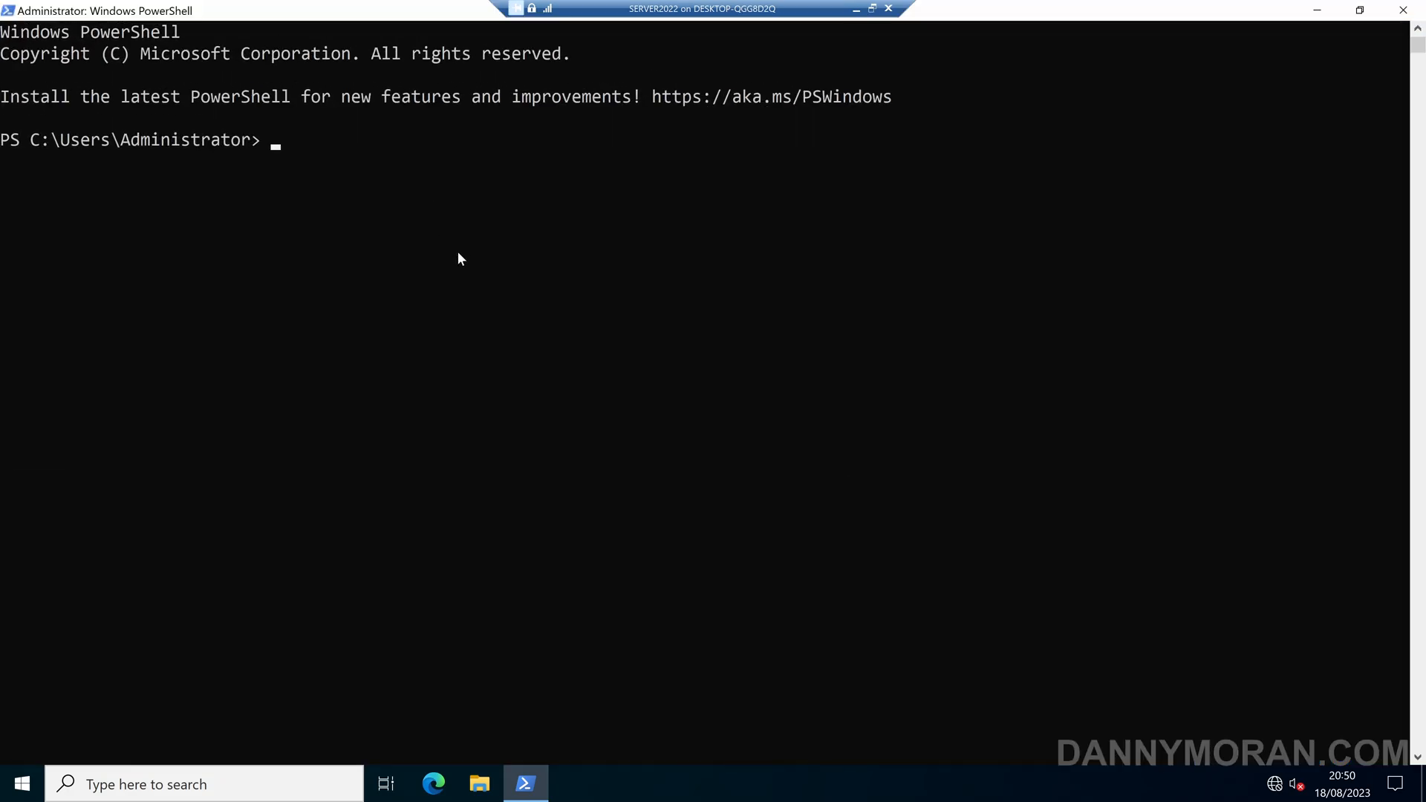
Ping ad.dannymoran.com and confirm four replies from 10.0.0.1 with no loss
text(p)
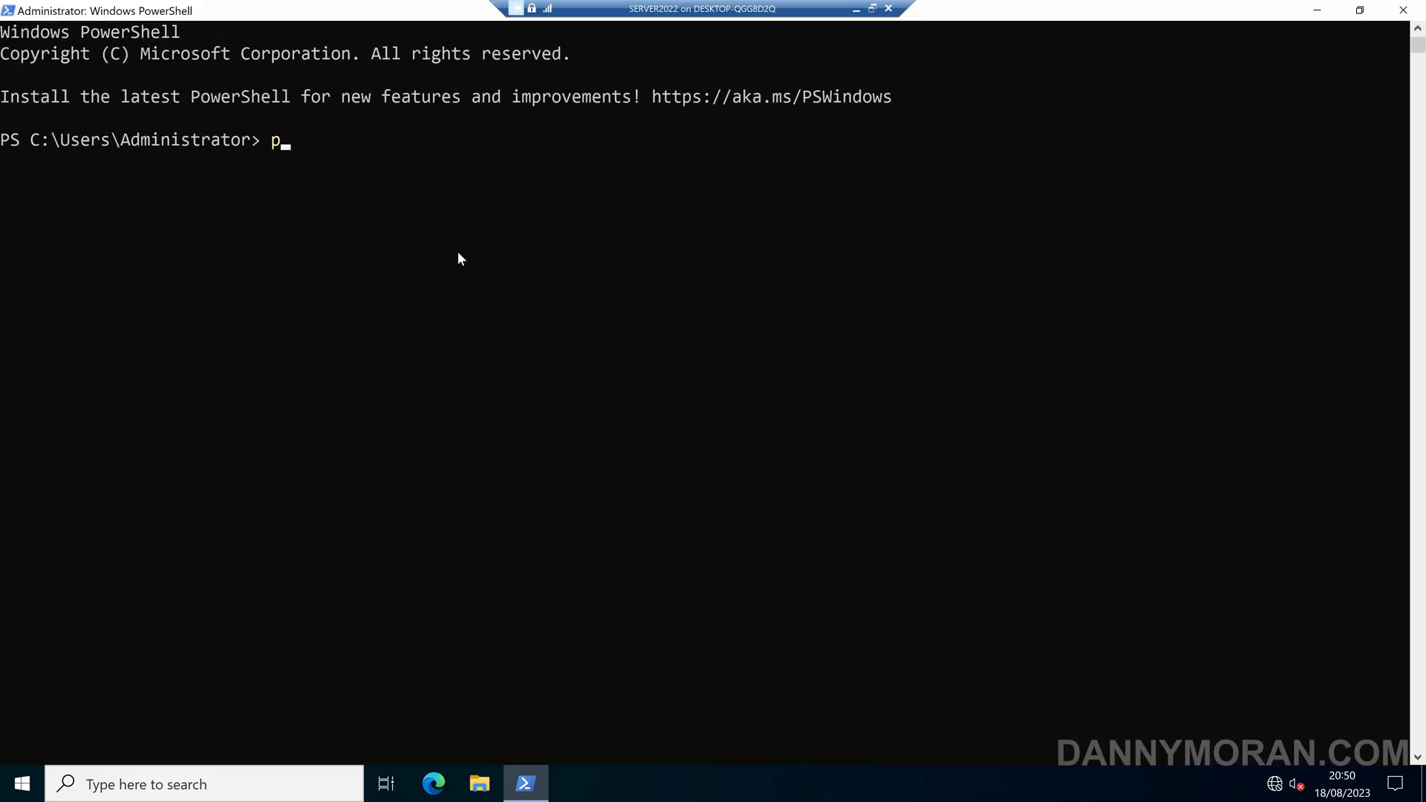
text(ing ad.dannymoran.com)
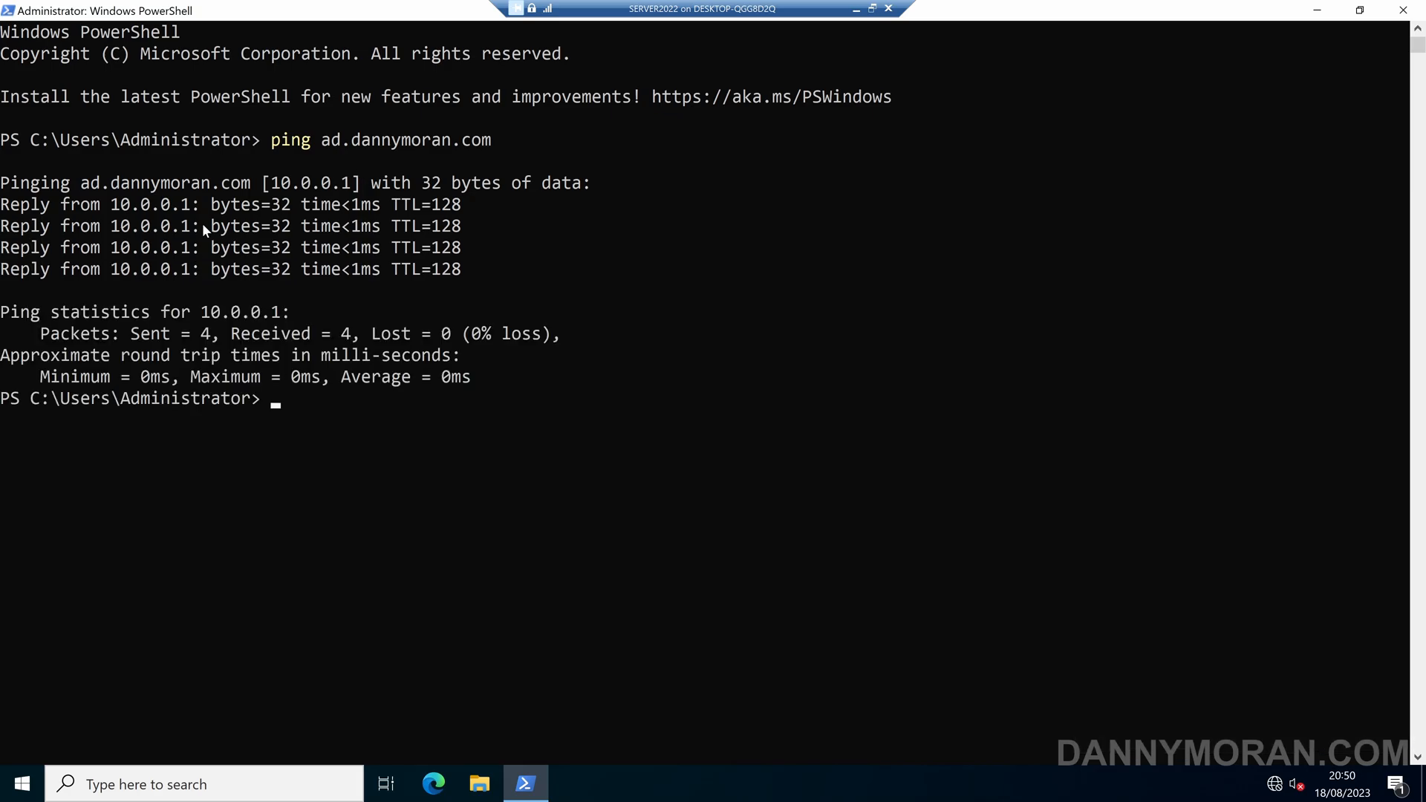
mouse_move(280, 229)
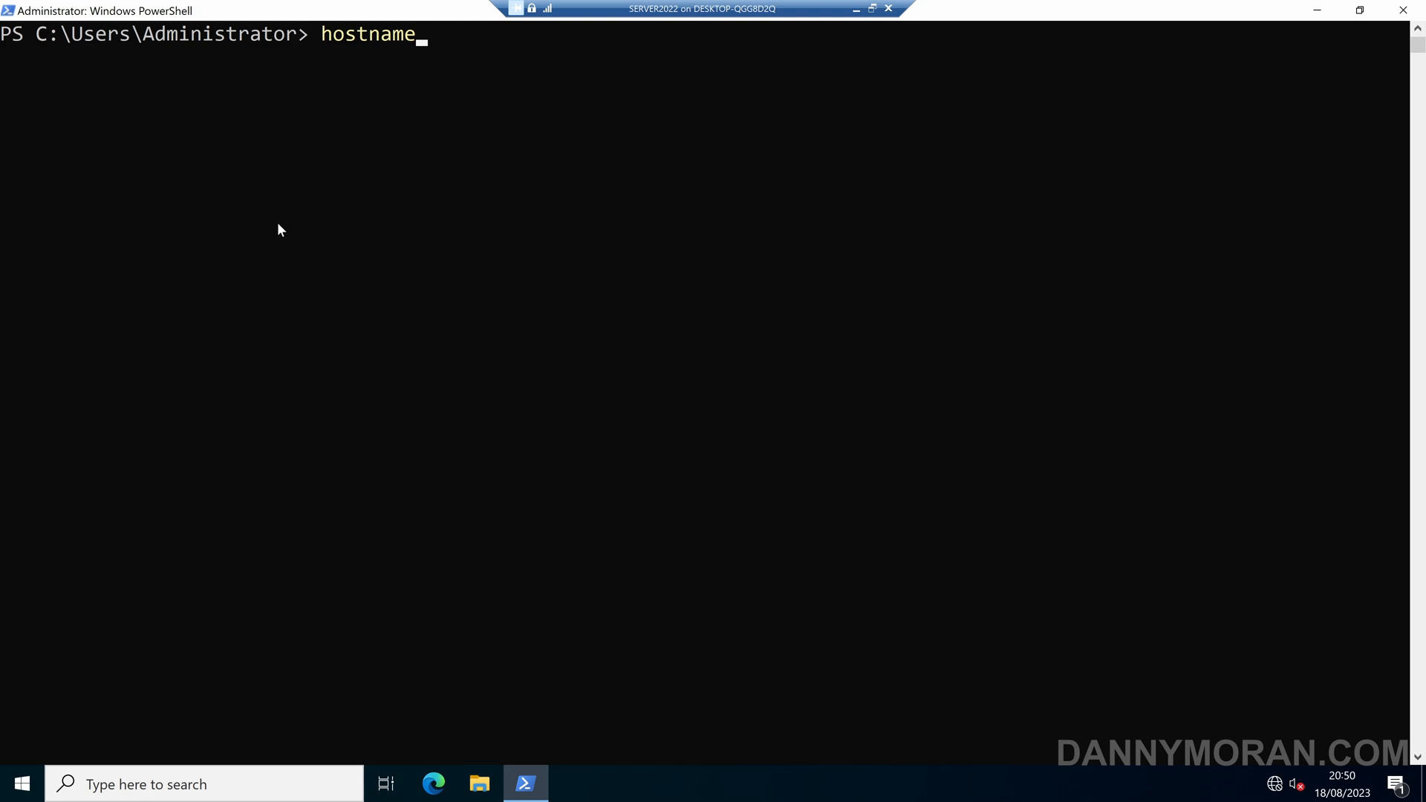
Show the current hostname WIN-Q6CVPJ8RG8T, then rename the computer to SERVER2022 with Rename-Computer
key(Return)
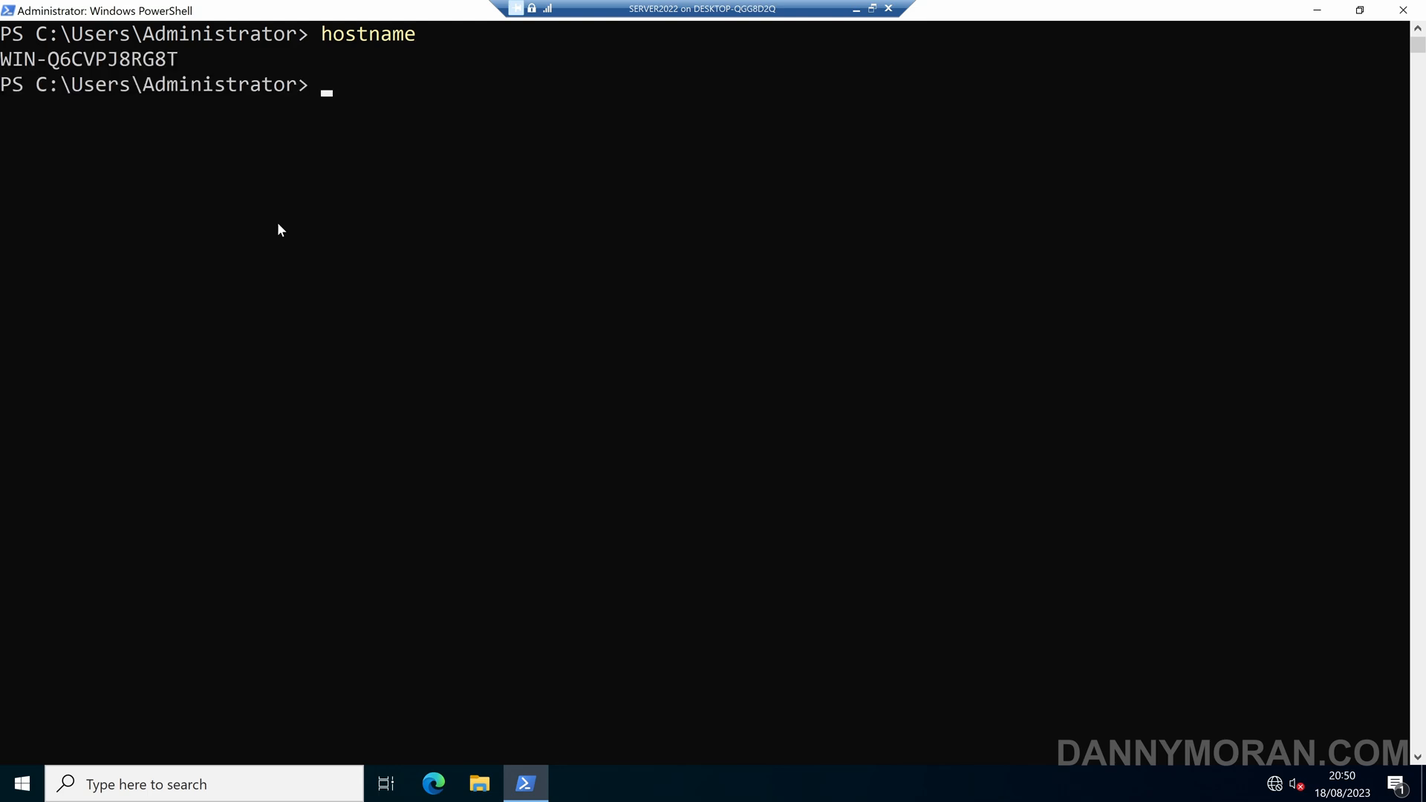
mouse_move(171, 82)
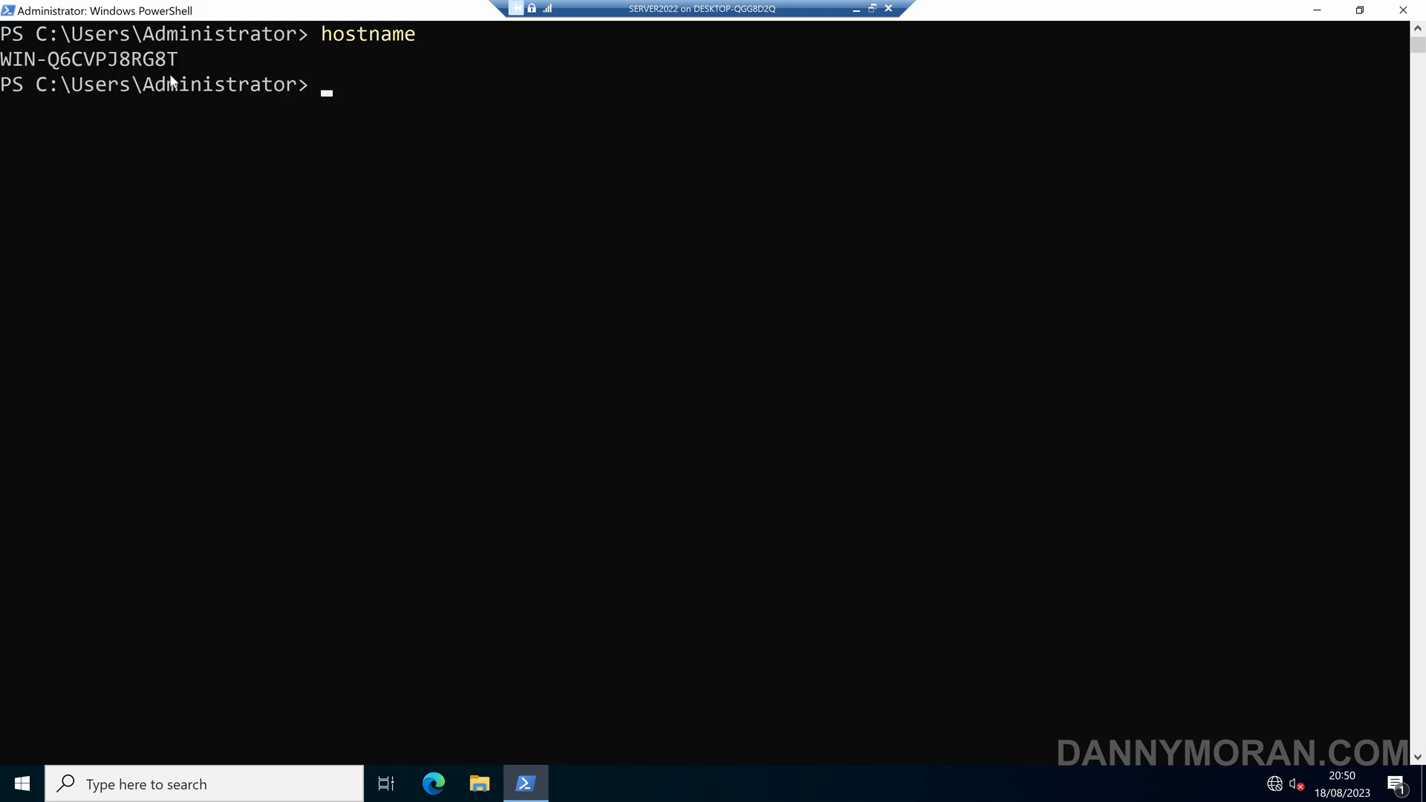
text(re)
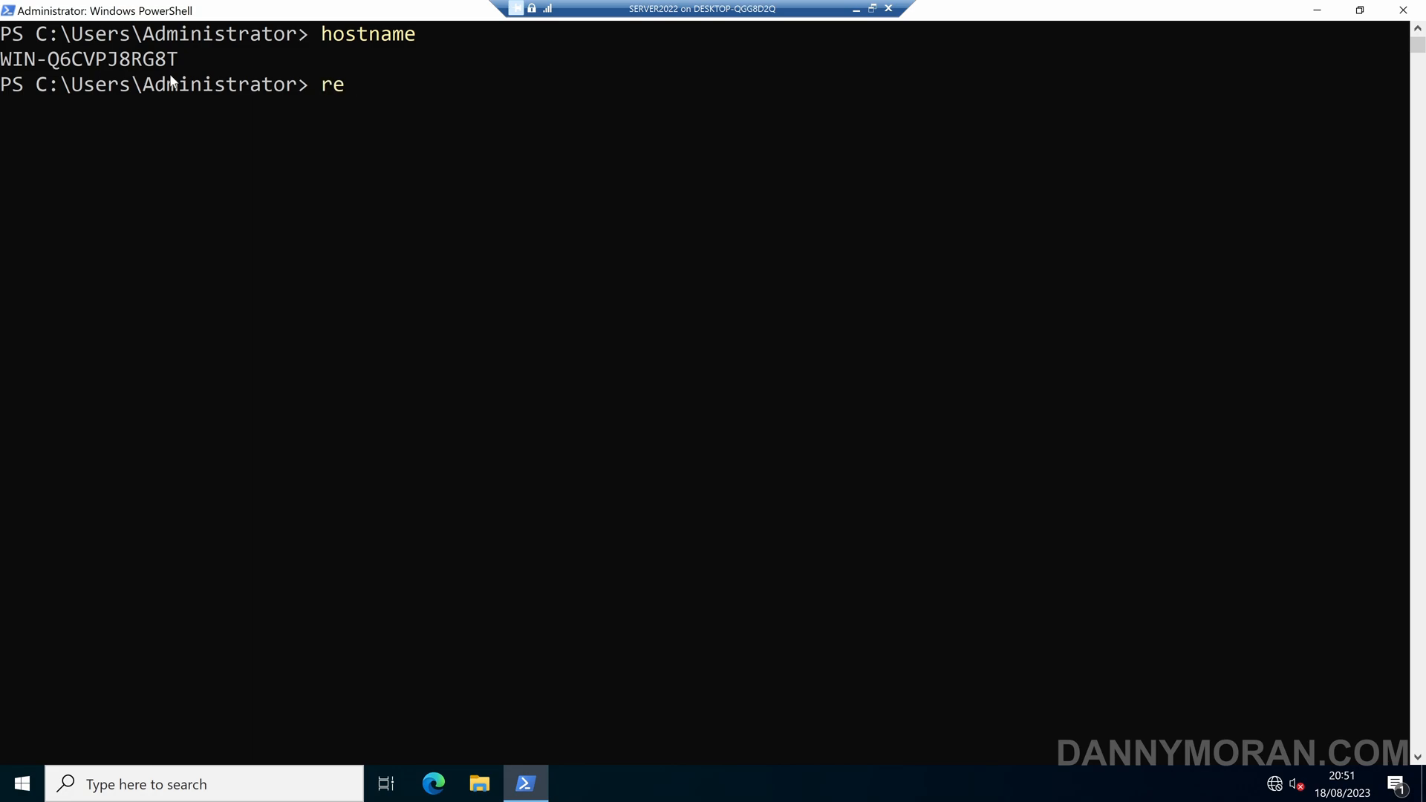
text(name-com)
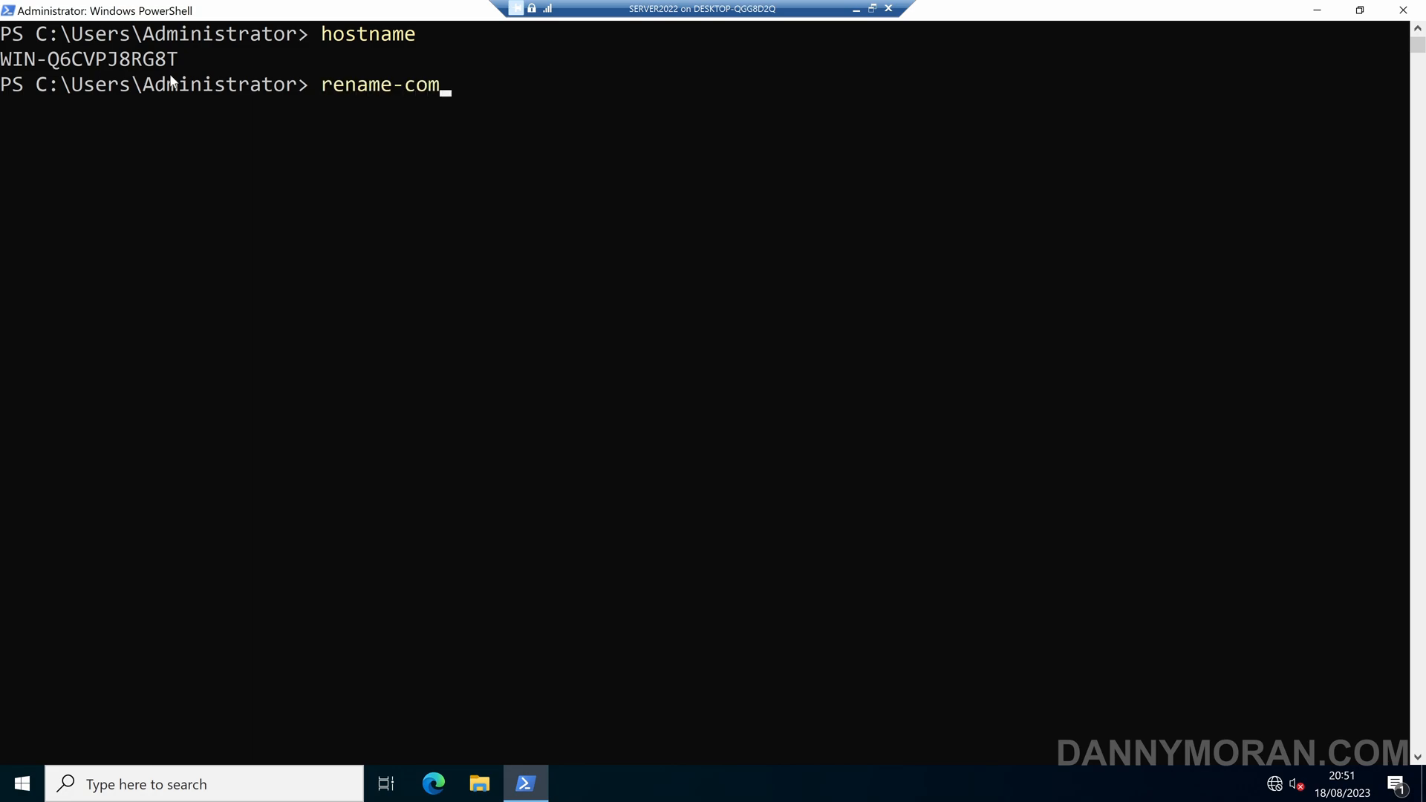
text(puter -newName)
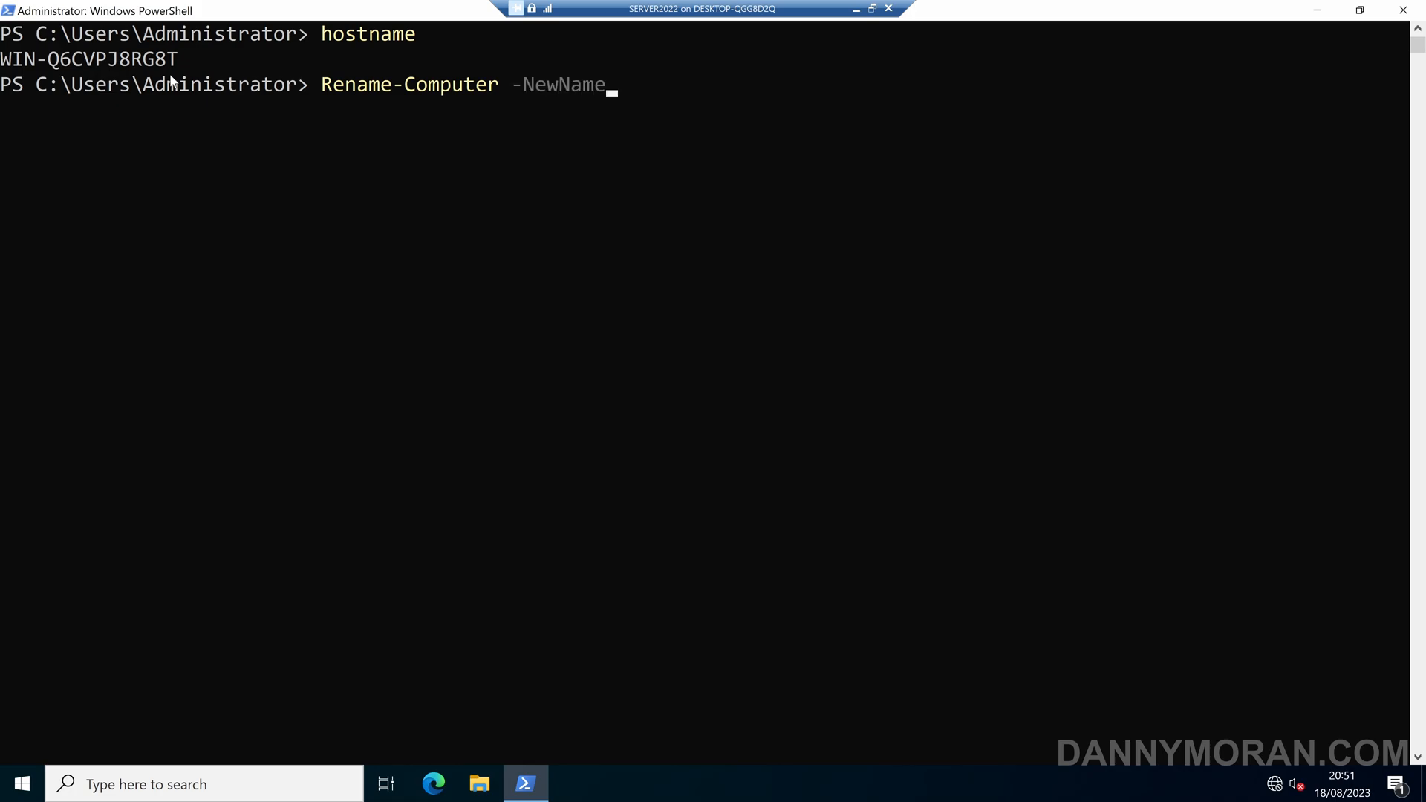
text(SERVER202)
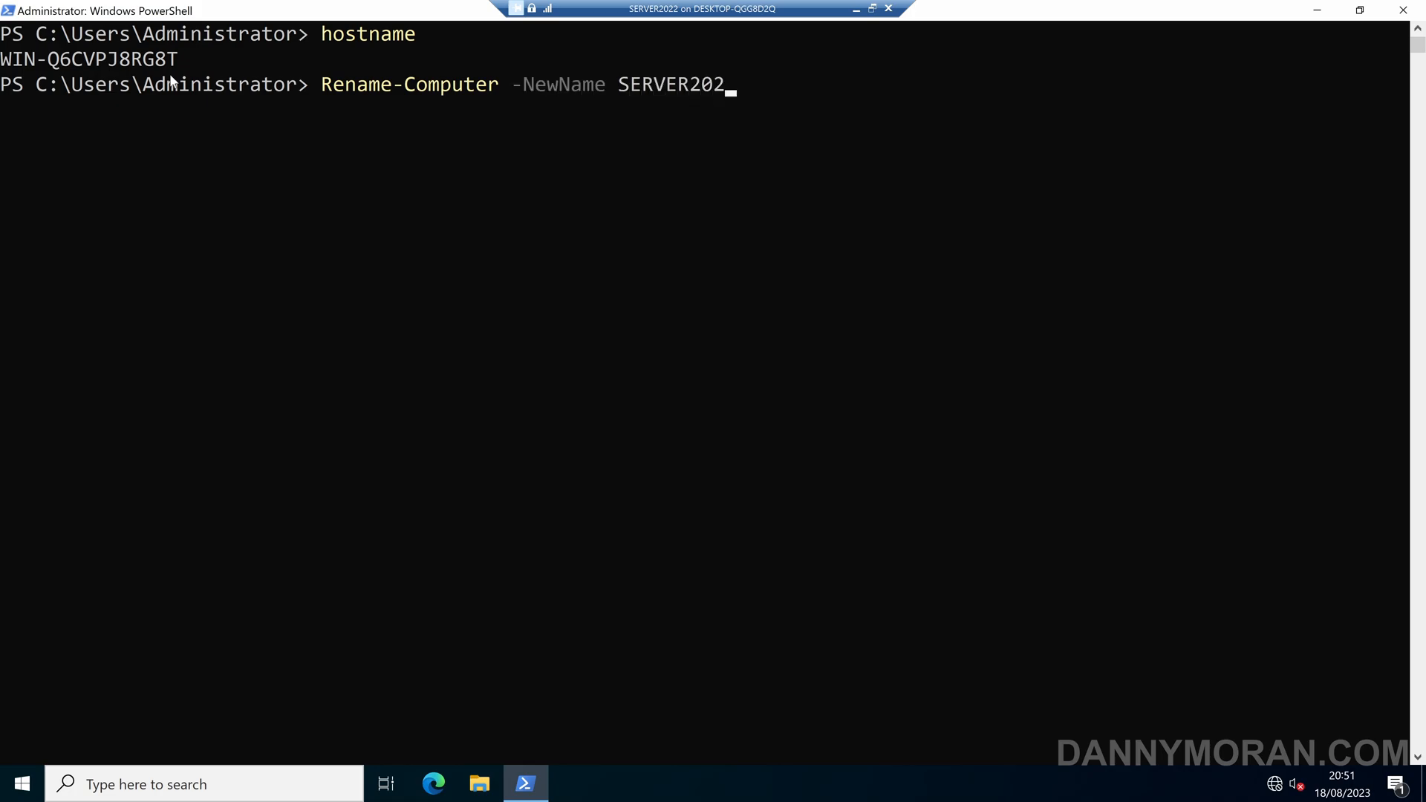
text(2)
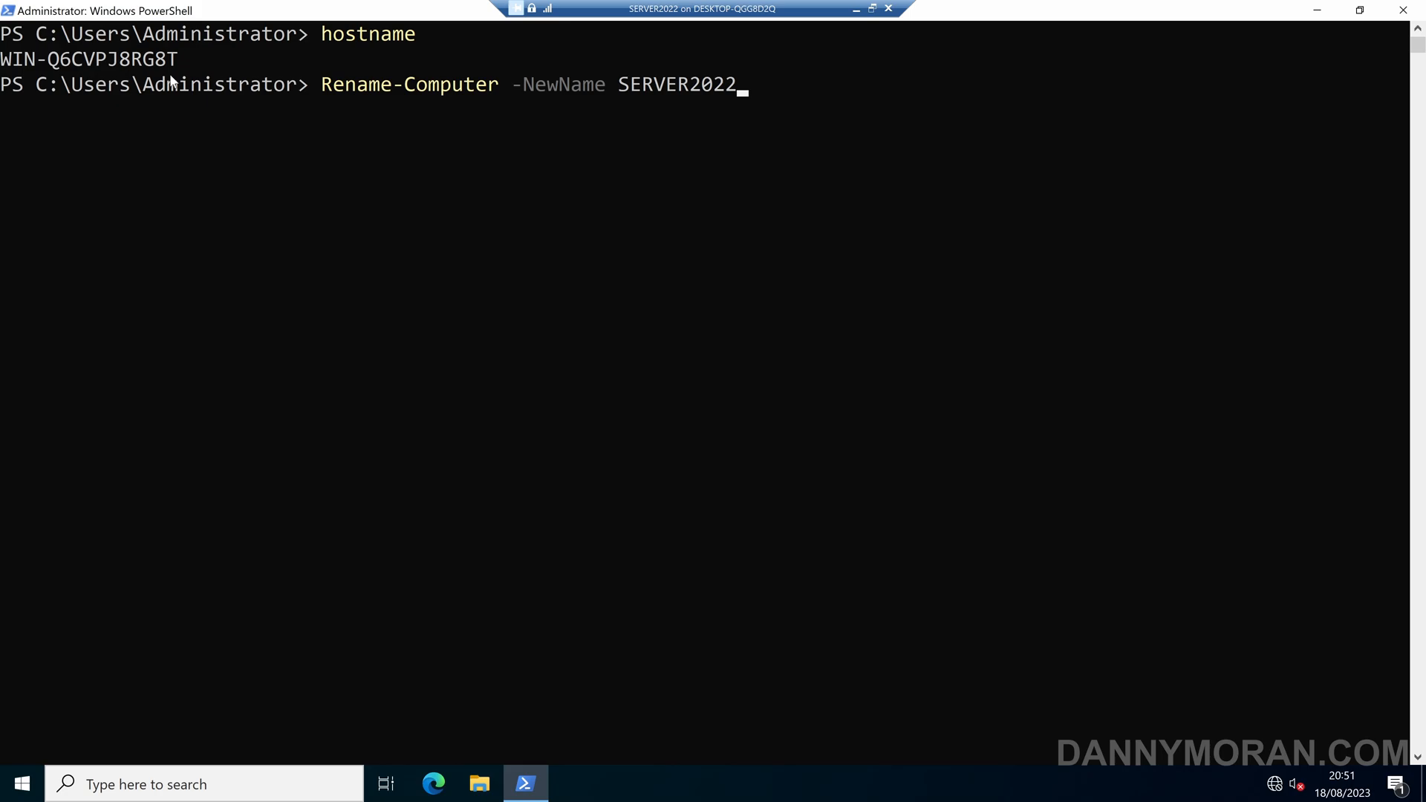
key(Return)
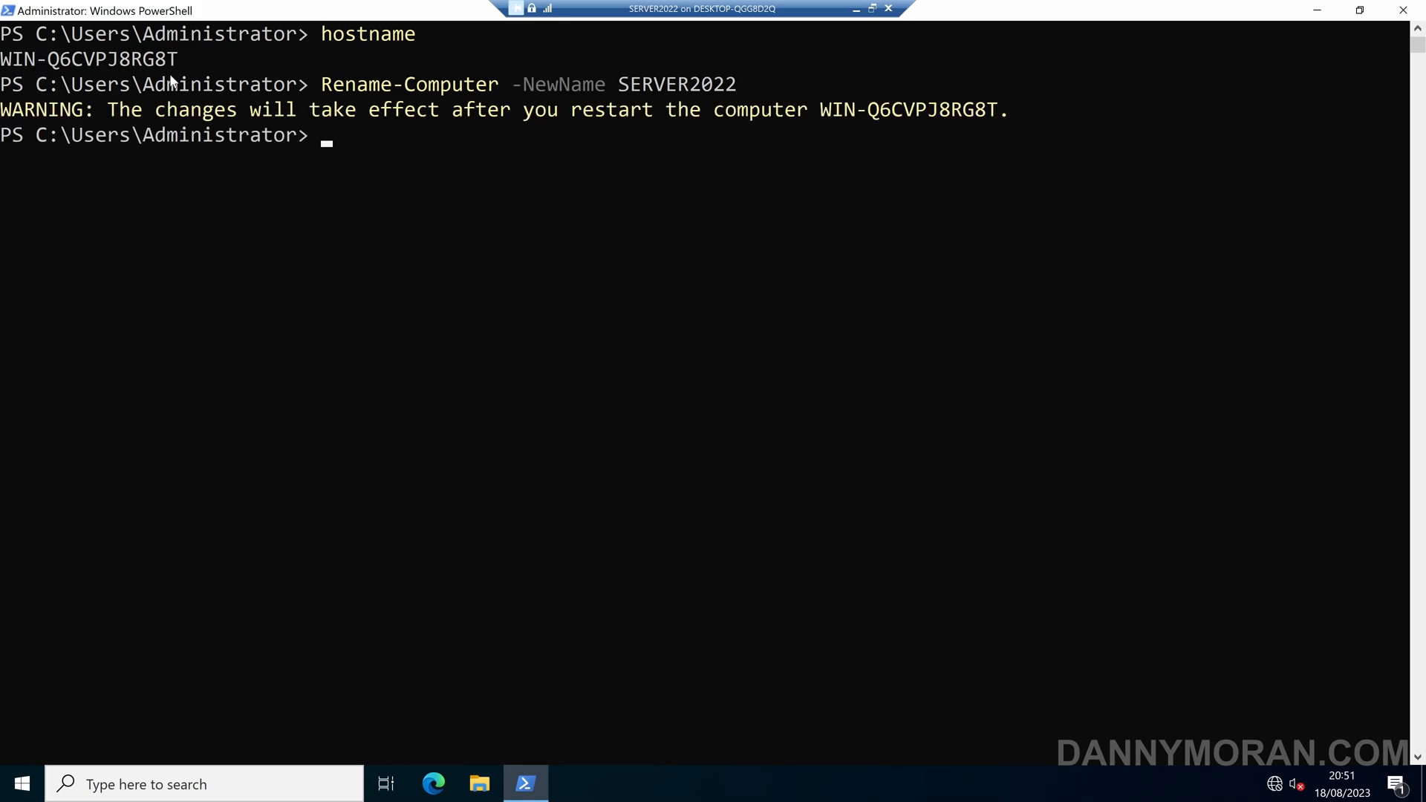
text(Add-Computer)
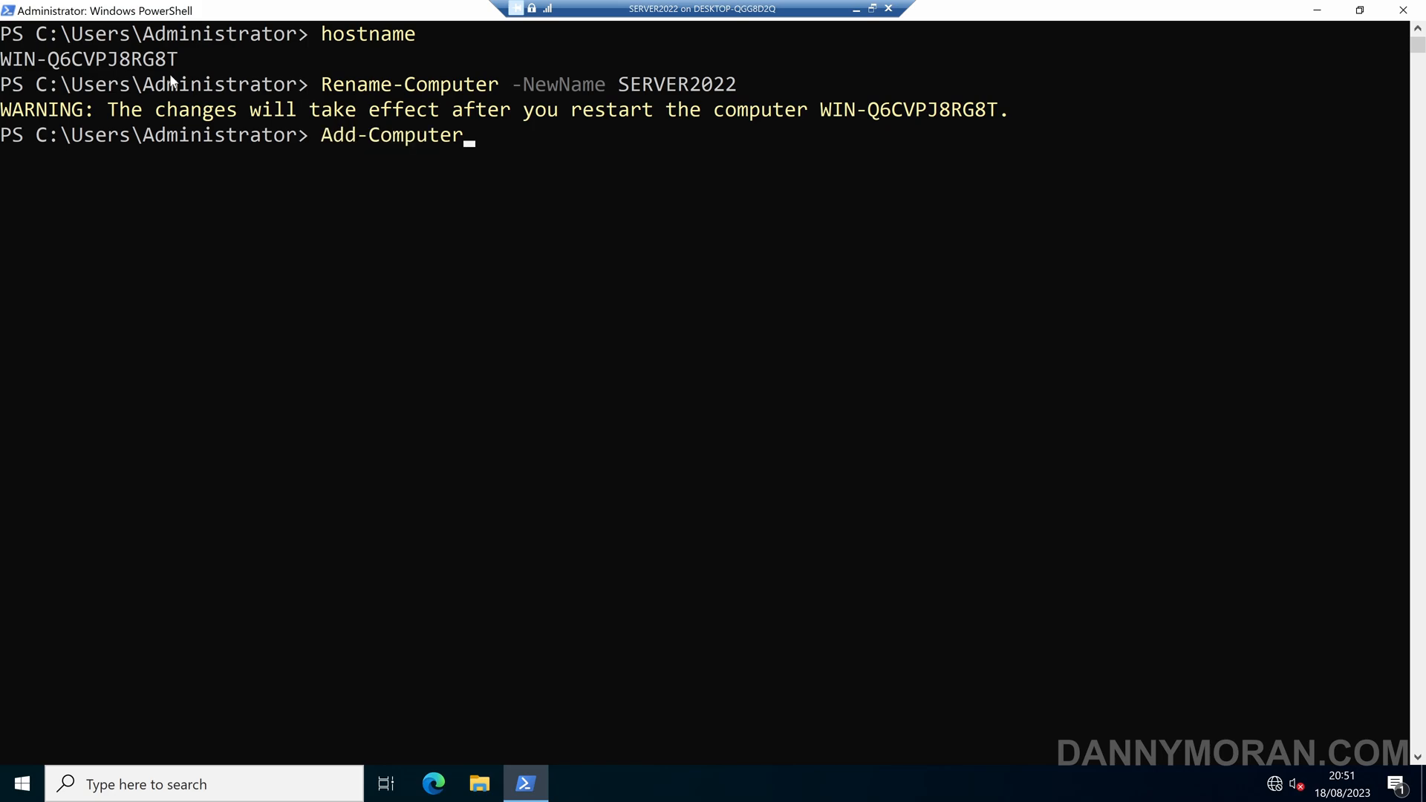
Run Add-Computer -DomainName ad.dannymoran.com -Restart to start the domain join
text(-domain)
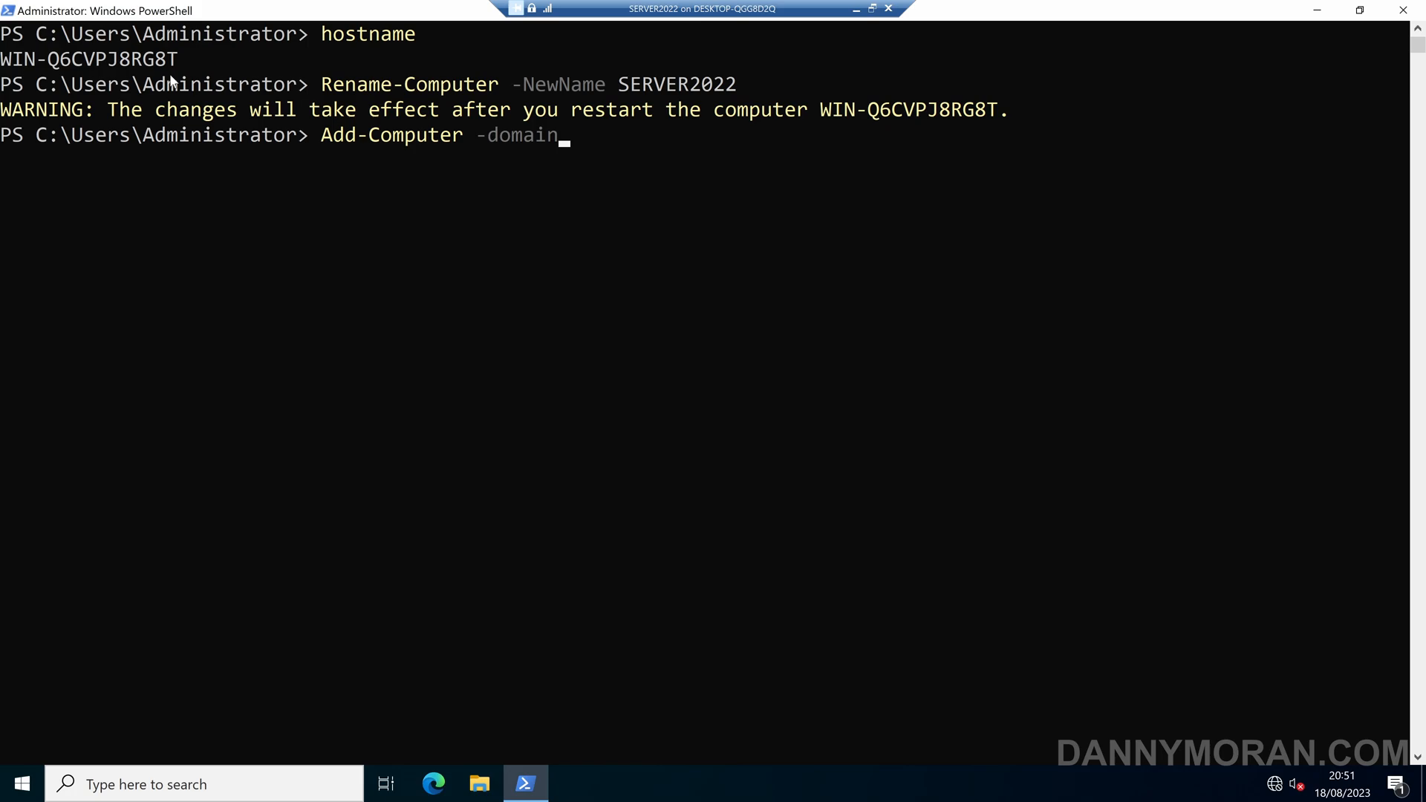
text(Name ad.danny)
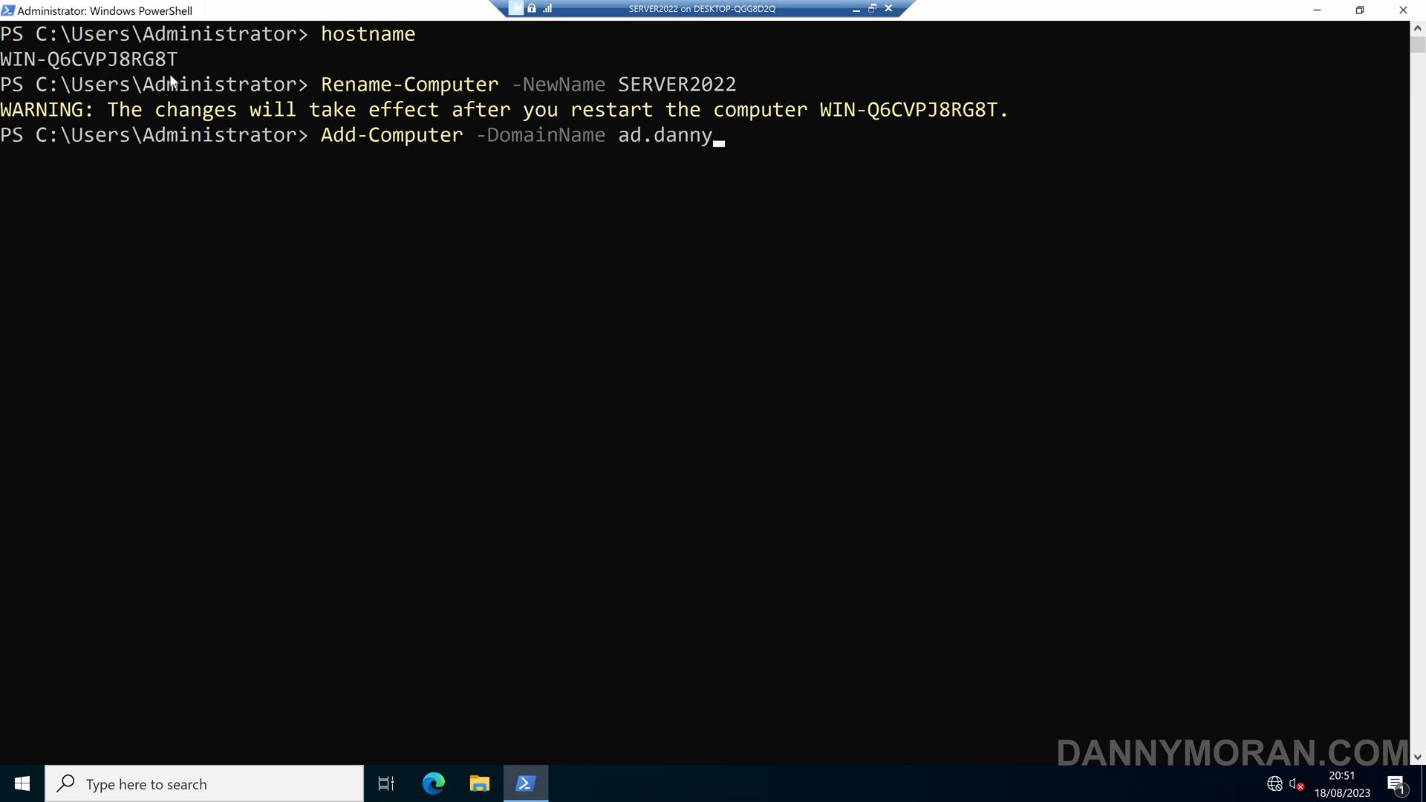
text(moran.com)
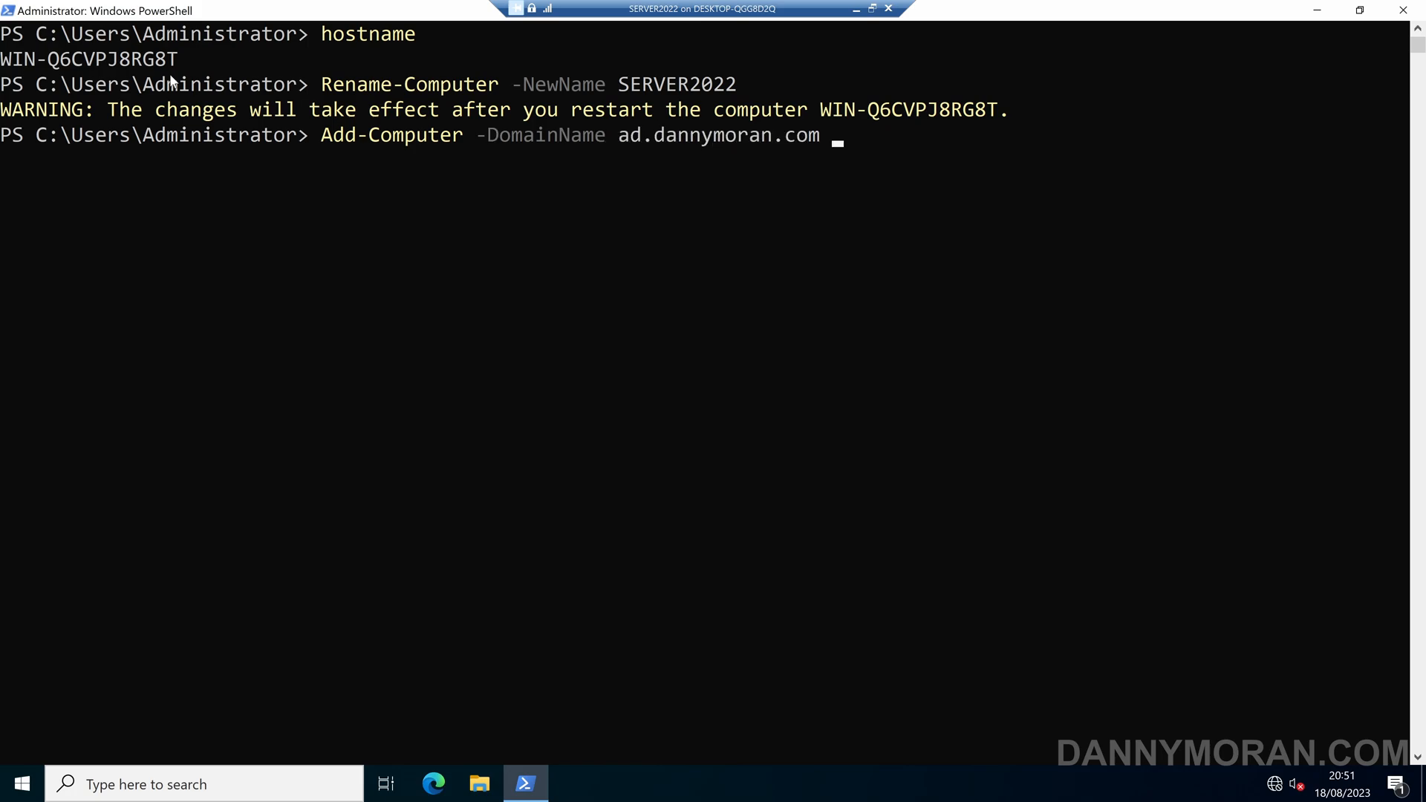
text(-restart)
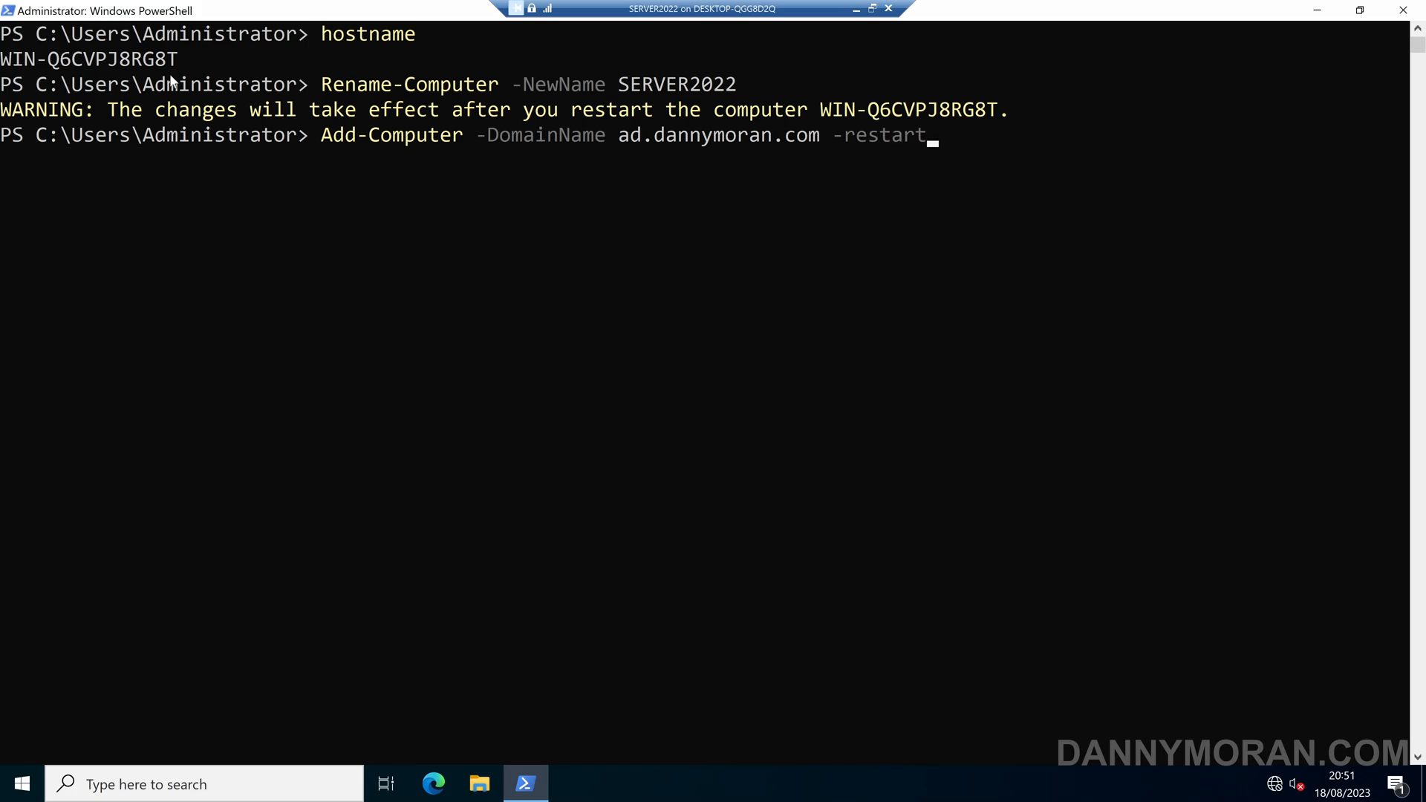
key(Return)
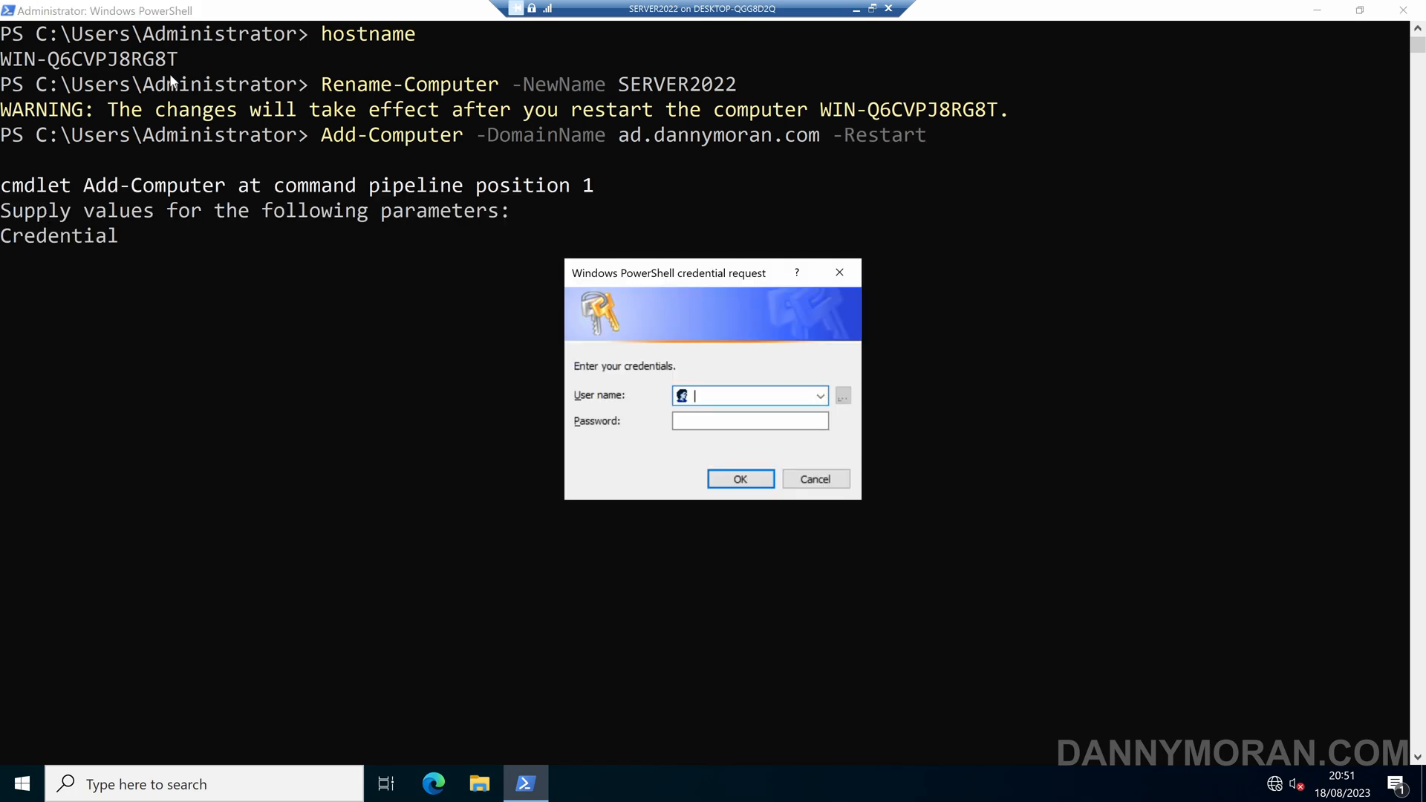
Supply AD\Administrator and its password in the credential request so the join completes and the server restarts
text(AD)
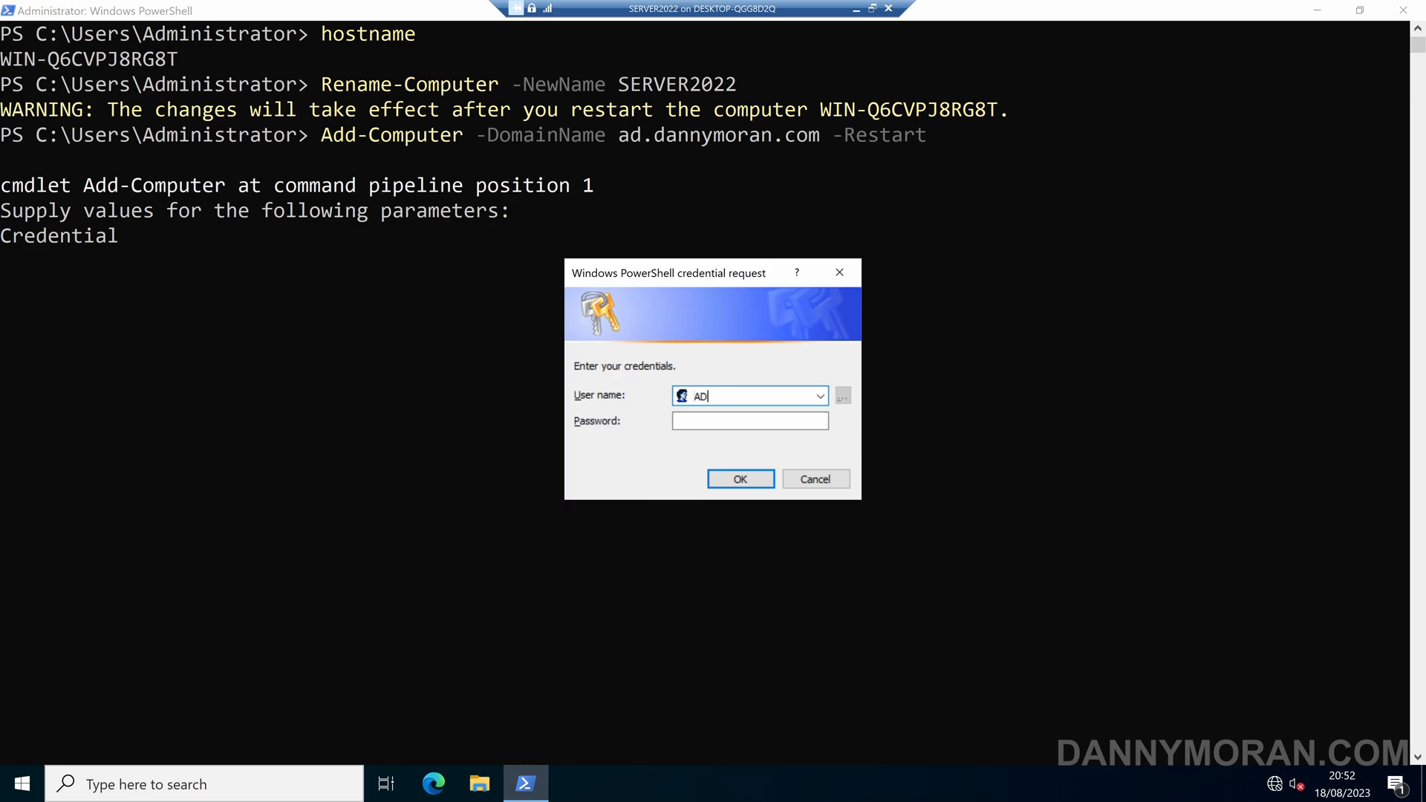
text(\Administrator)
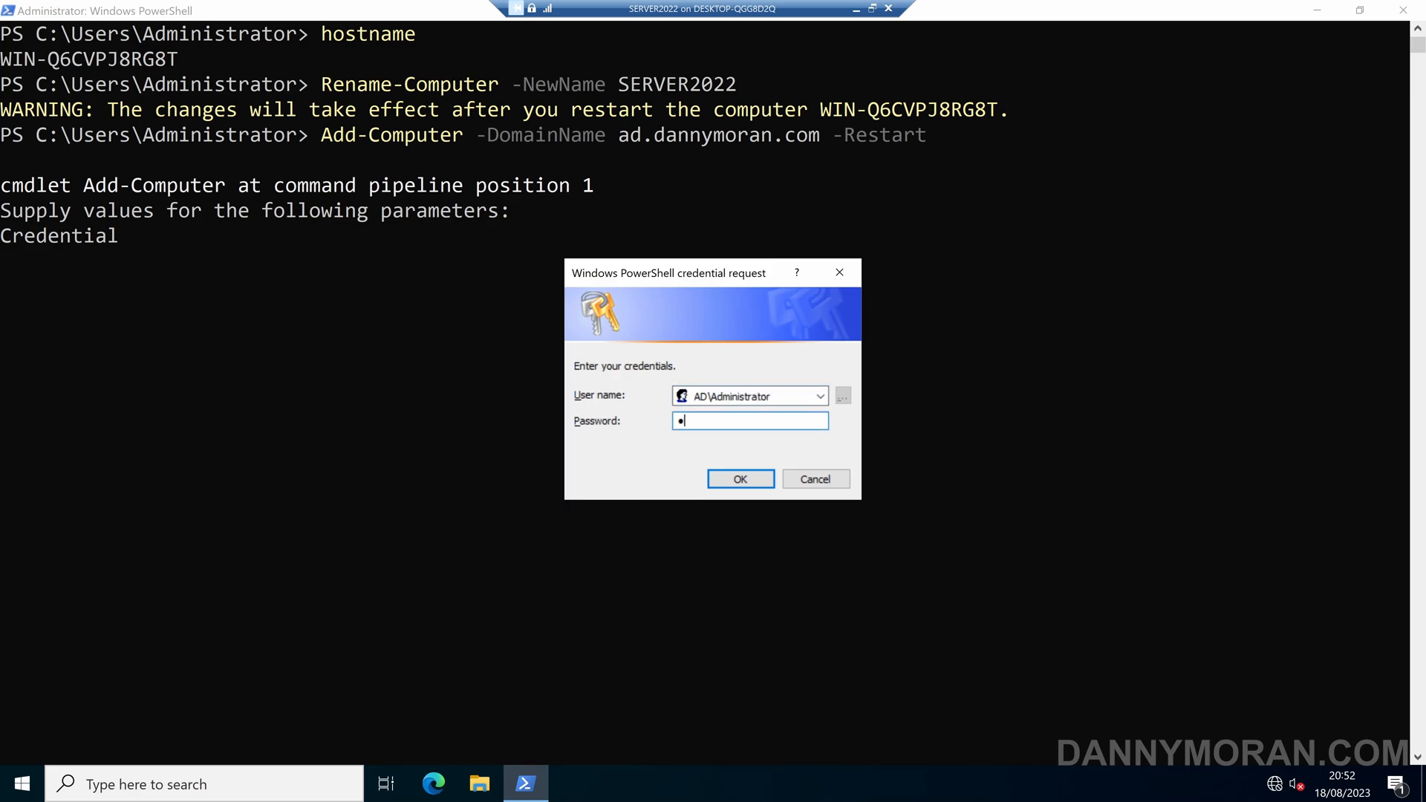
text(password)
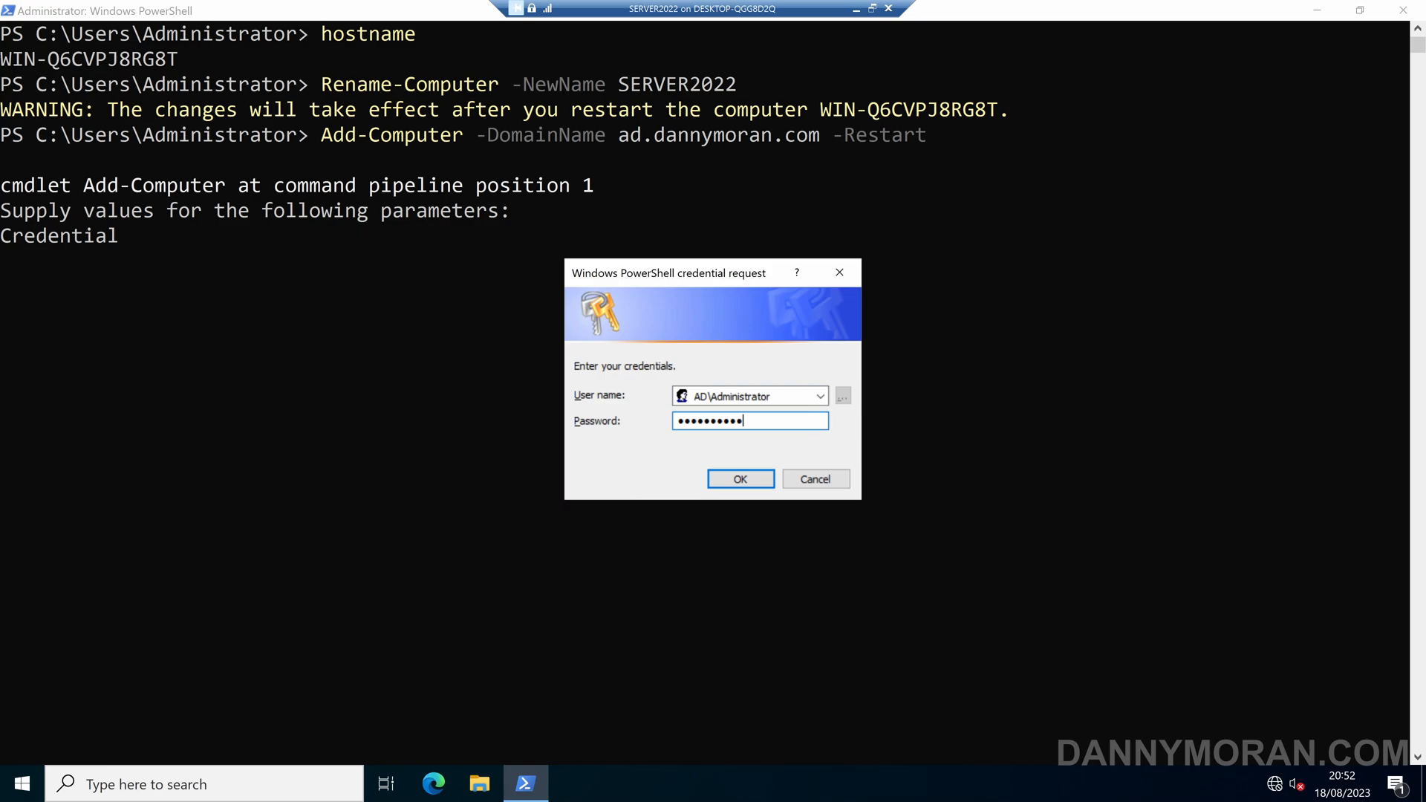
click(739, 478)
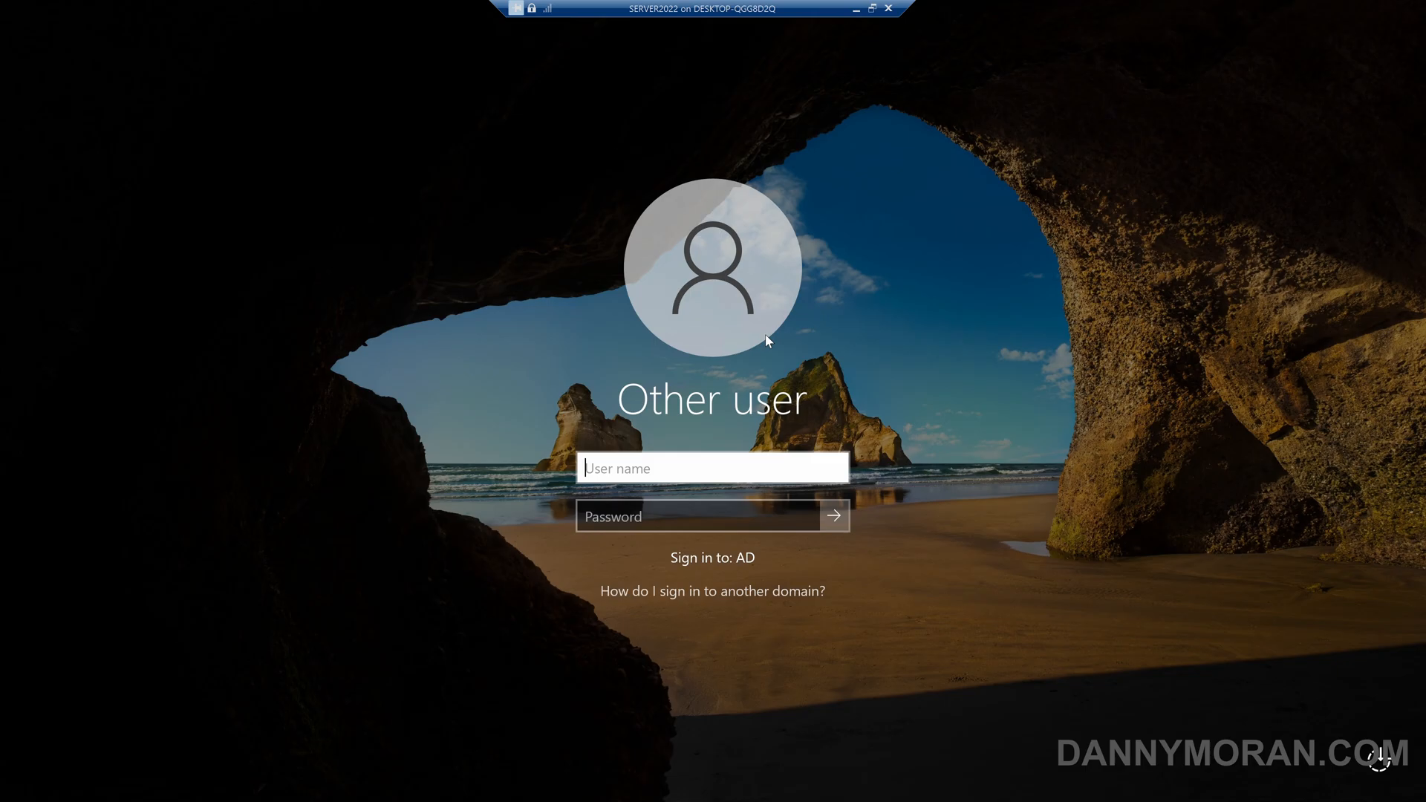
mouse_move(727, 574)
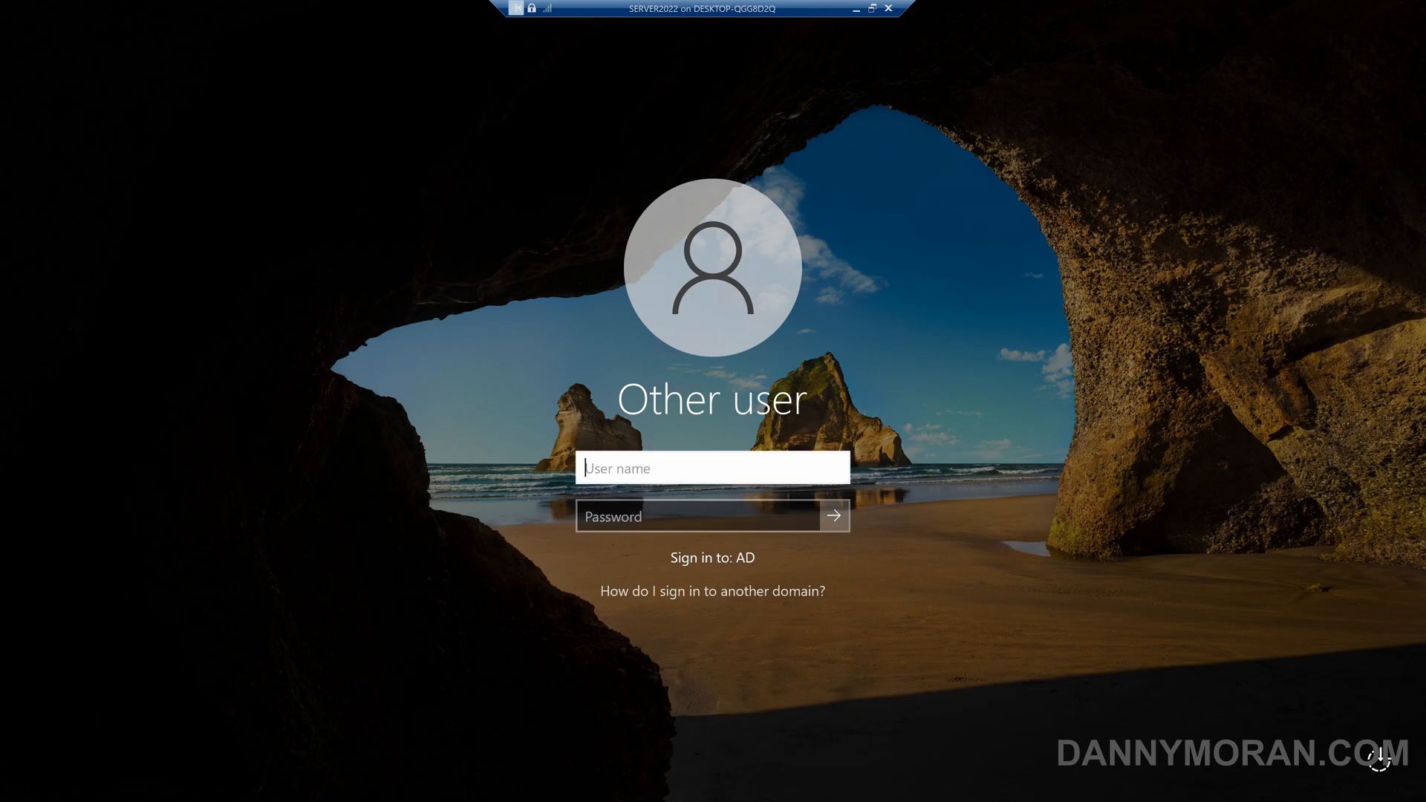
Sign in as AD\Administrator and reach the desktop with the Server Manager dashboard
text(AD\Administrator)
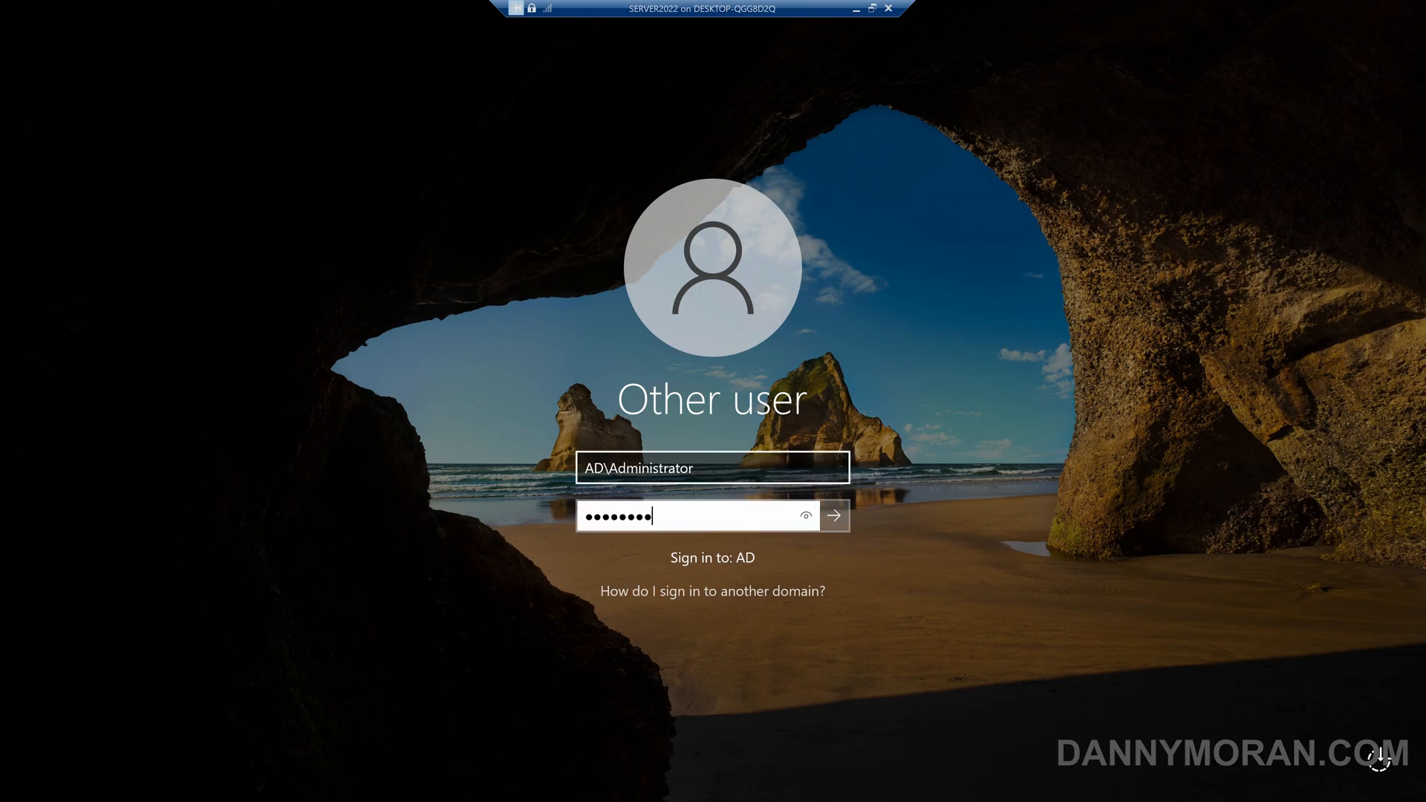
click(832, 516)
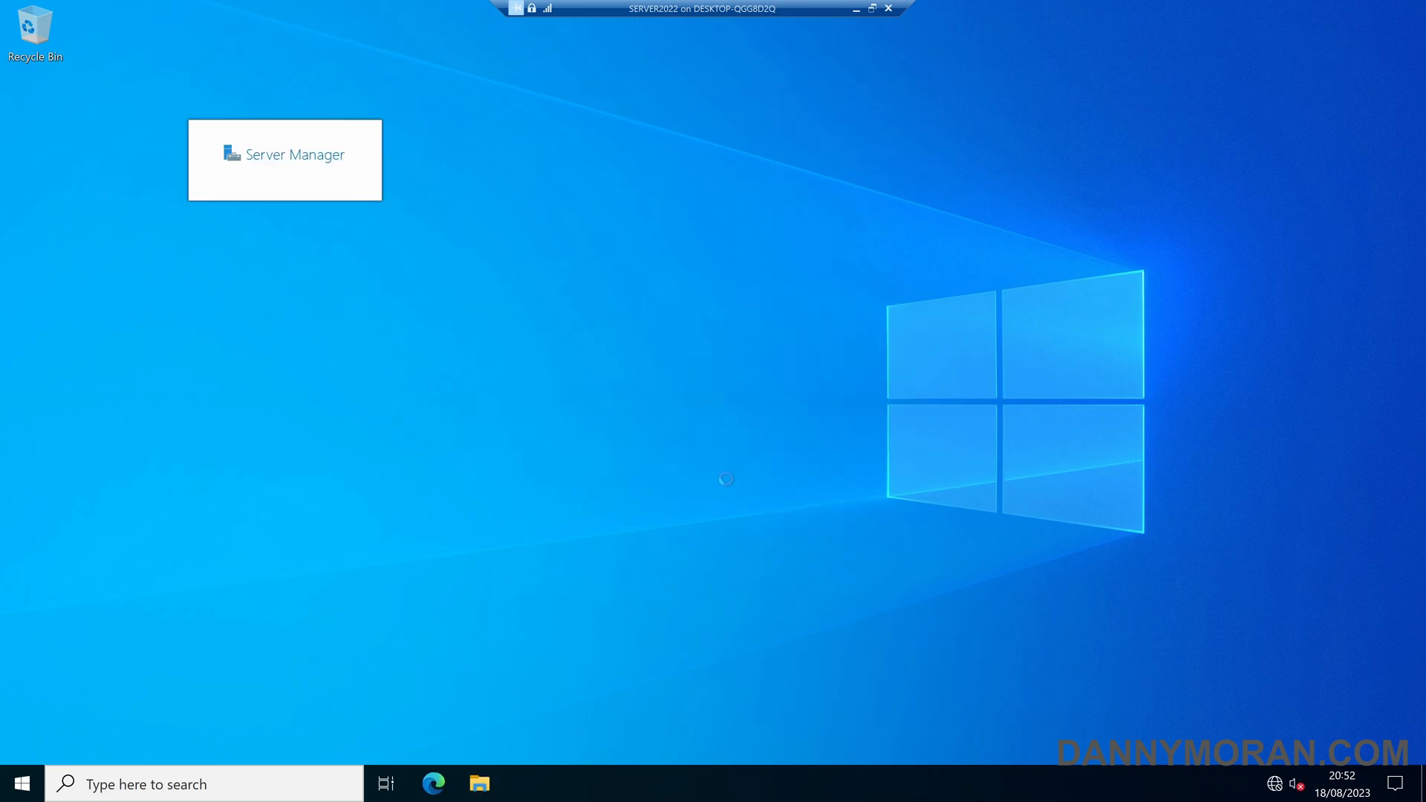
double_click(285, 161)
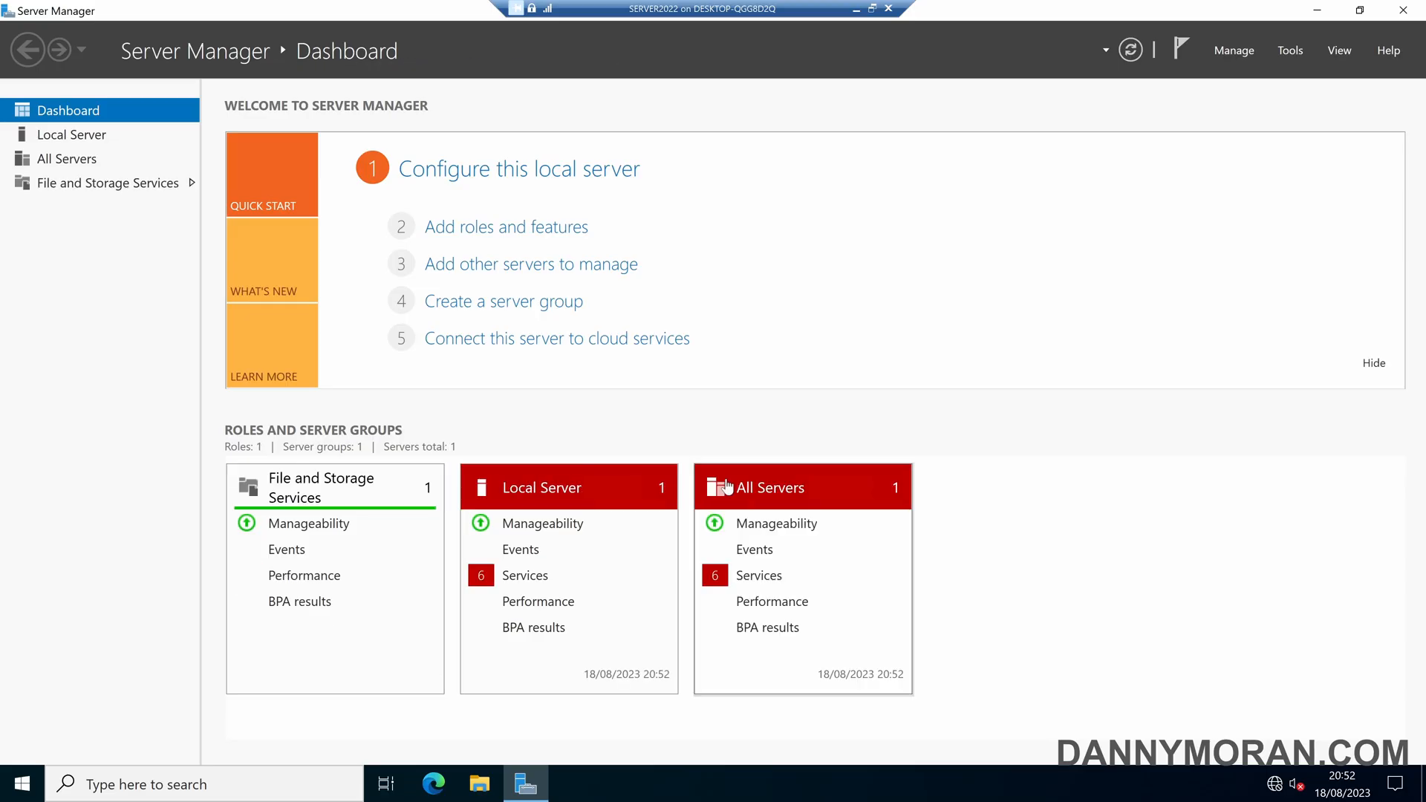